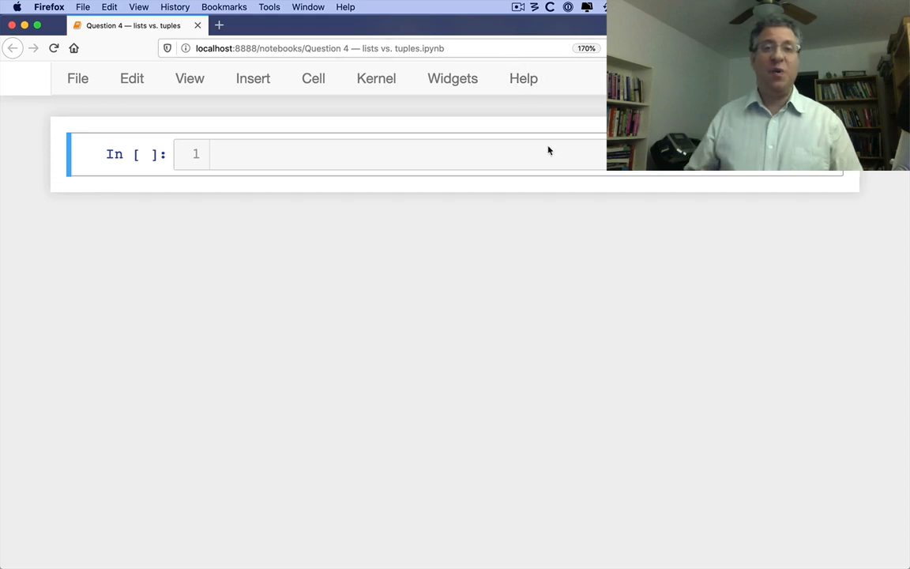
- Enter the comments '# lists vs. tuples', '# lists are mutable' and '# tuples are immutable'
text(# lists vs. tuples)
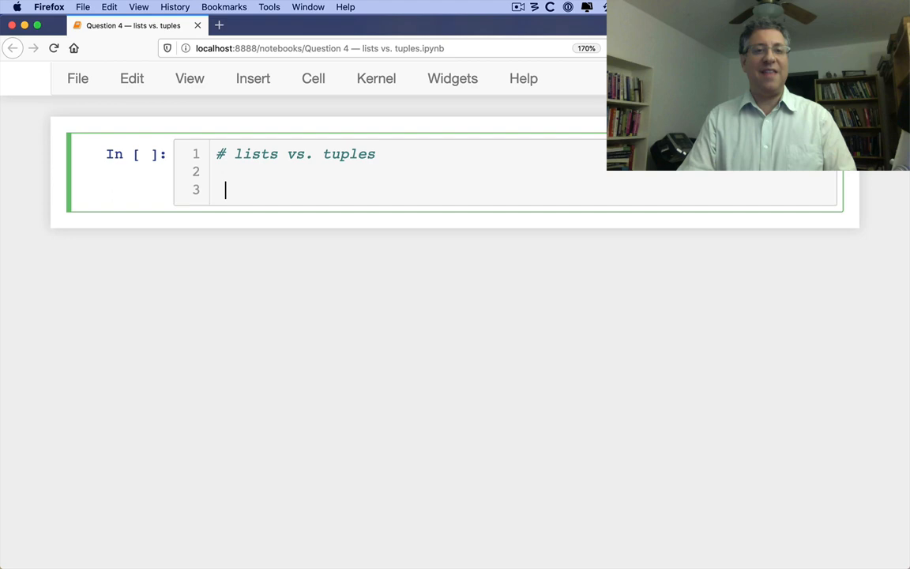
text(# lists are mutable)
text(# tuples are immutable)
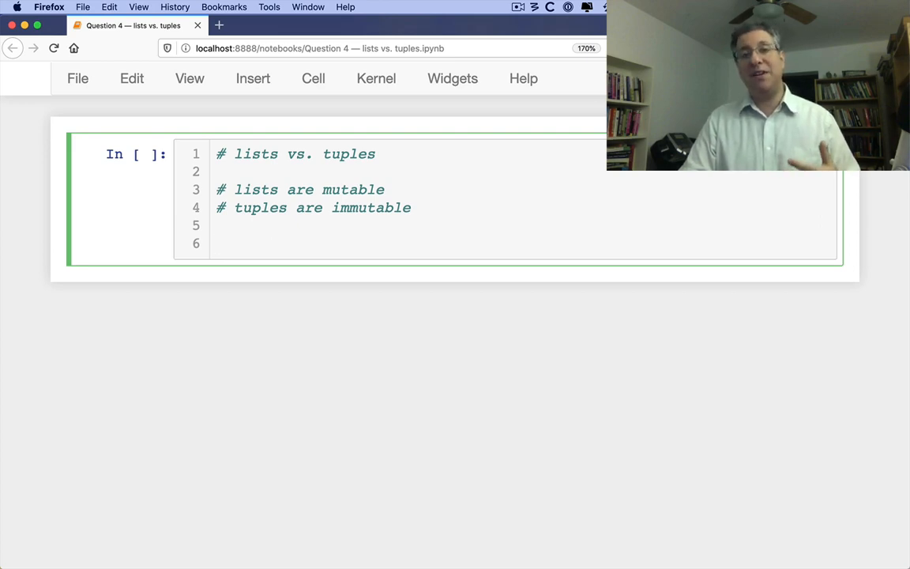
click(217, 244)
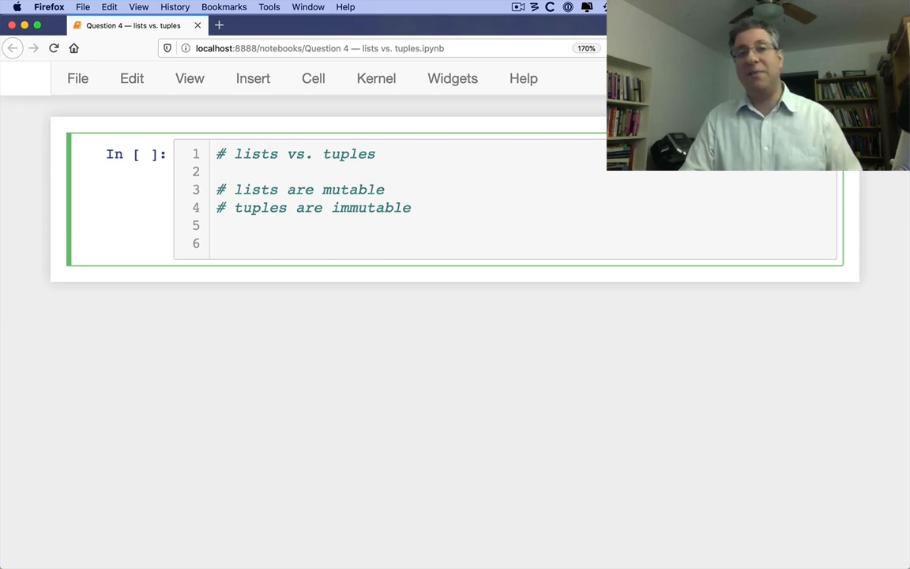
click(229, 243)
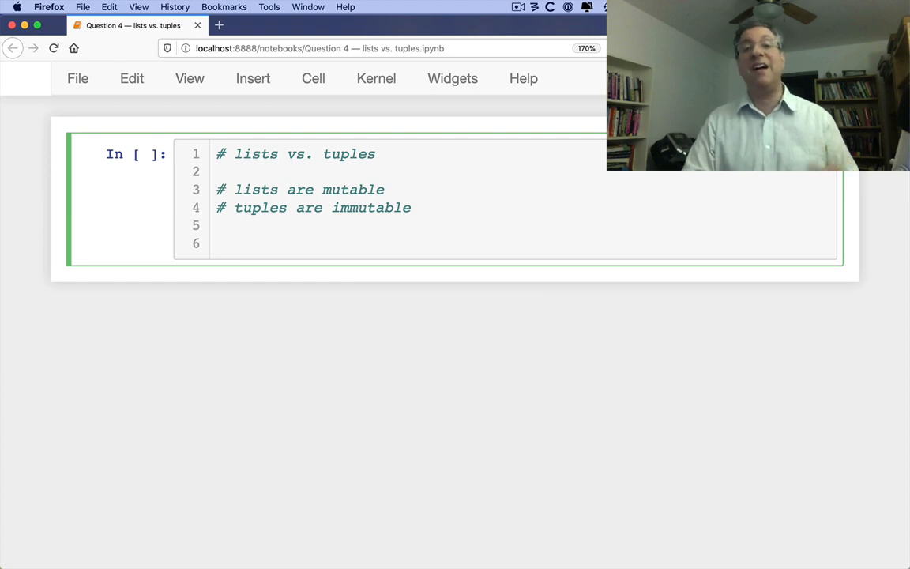
- Note tuples as "locked lists", run mylist = [10, 20, 30, 40, 50], and browse its methods
click(427, 208)
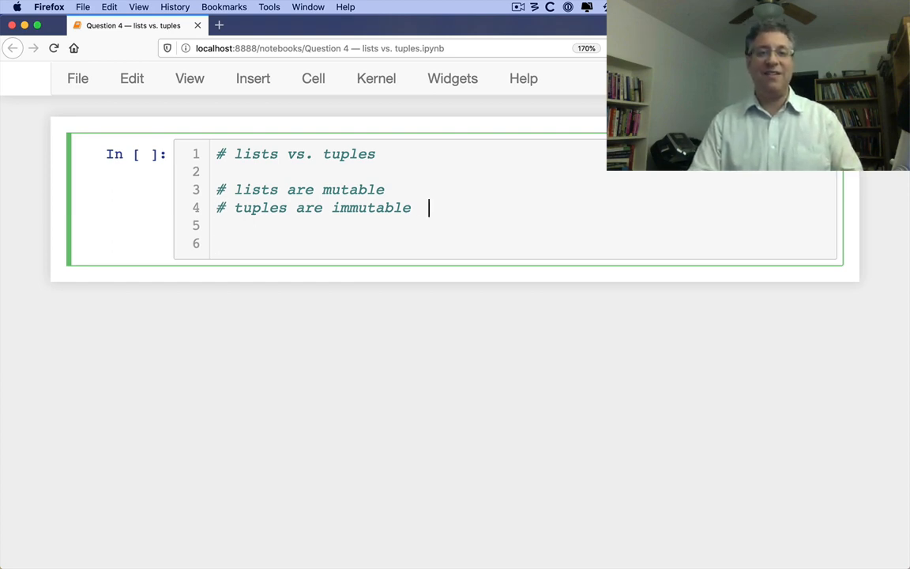
text(("locked lists"))
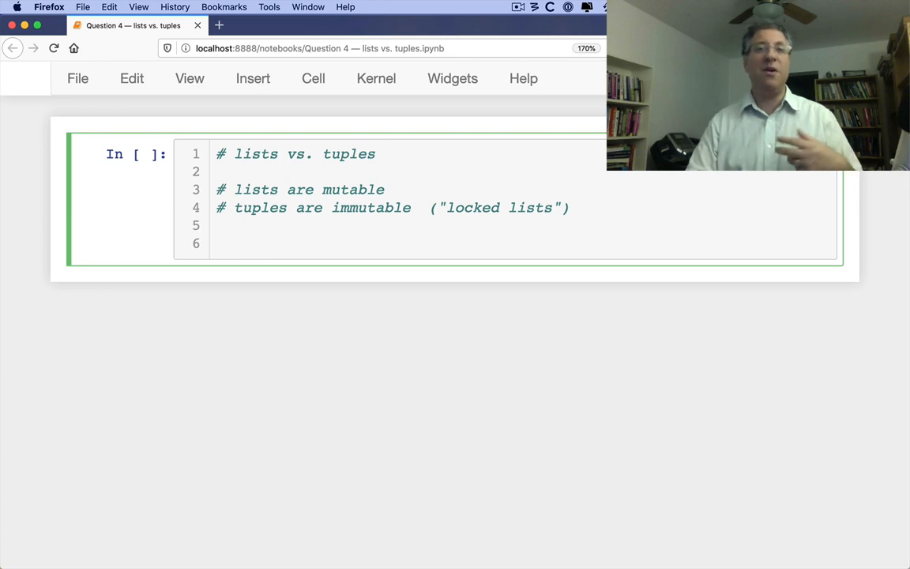
text(mylist =)
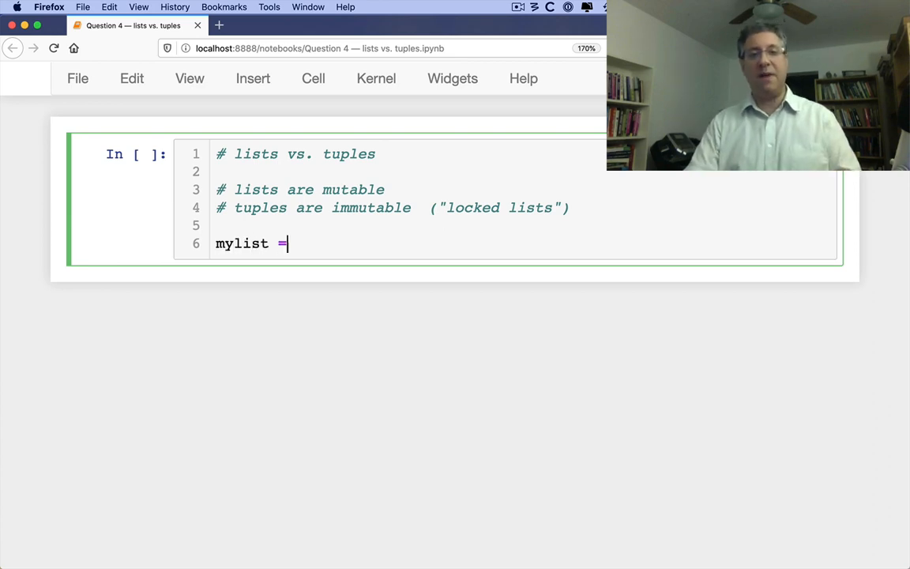
text([10, 20, 30, 40, 5)
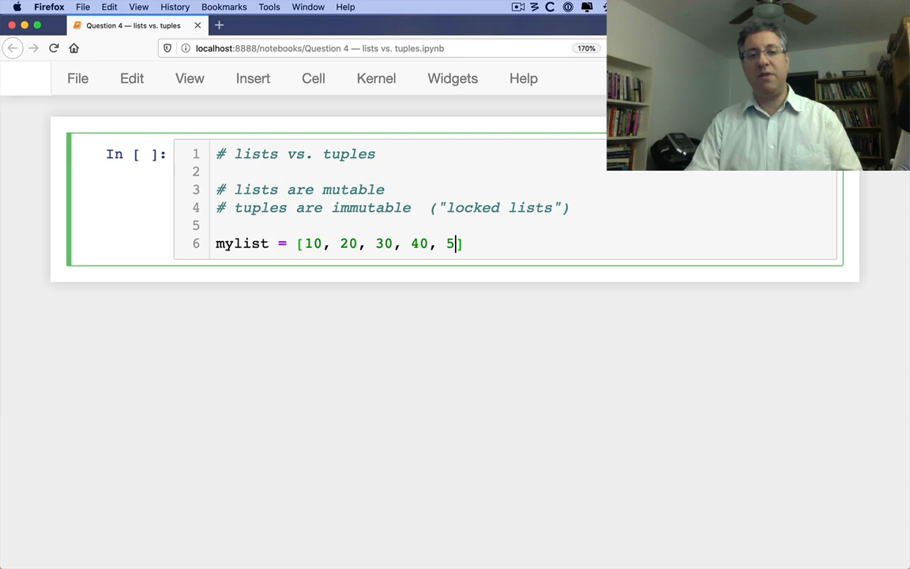
key(shift+enter)
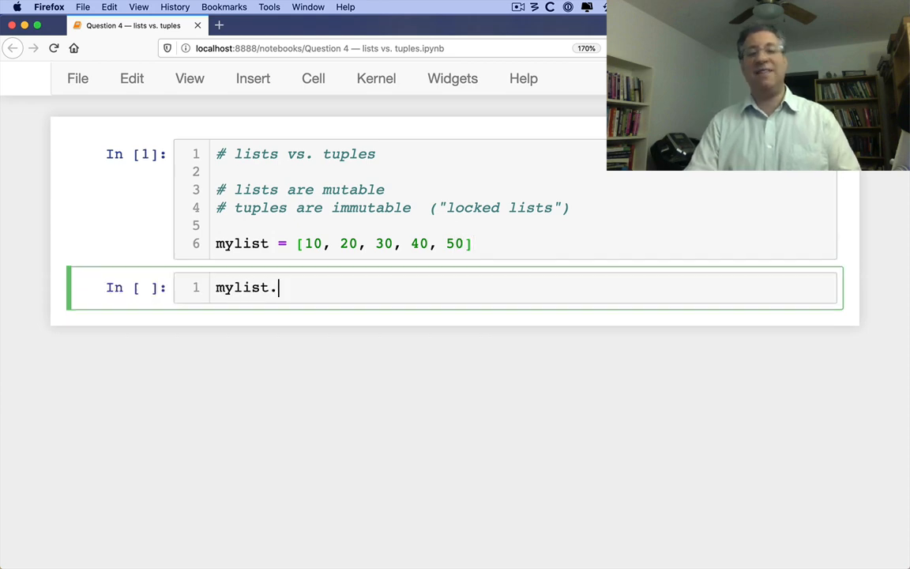
key(tab)
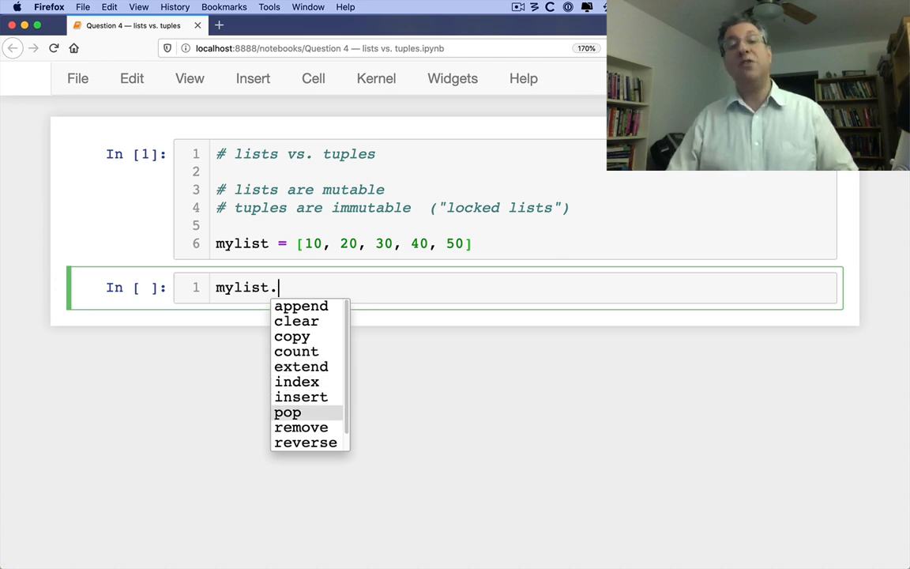
key(Escape)
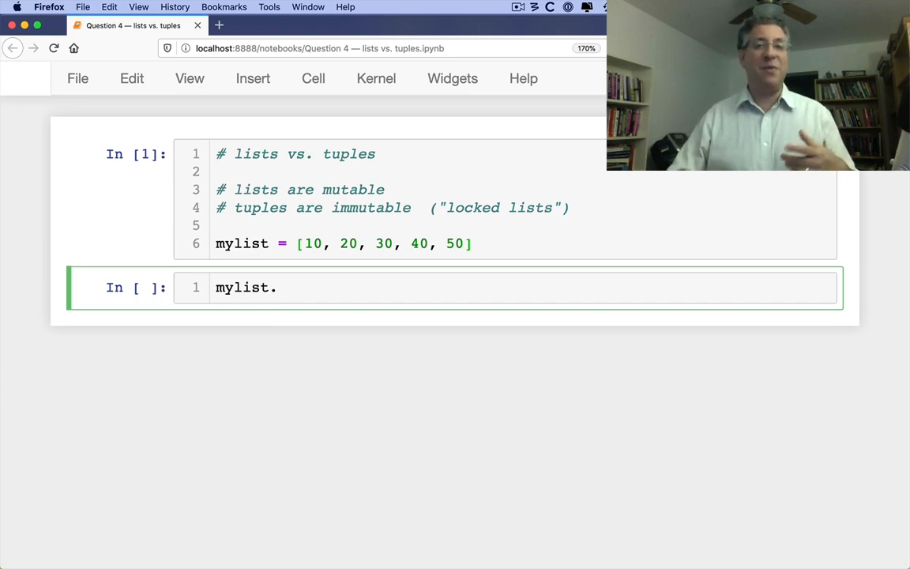
- Define and run tuple t = (10, 20, 30, 40, 50), then clear the method-lookup cell
text(t =)
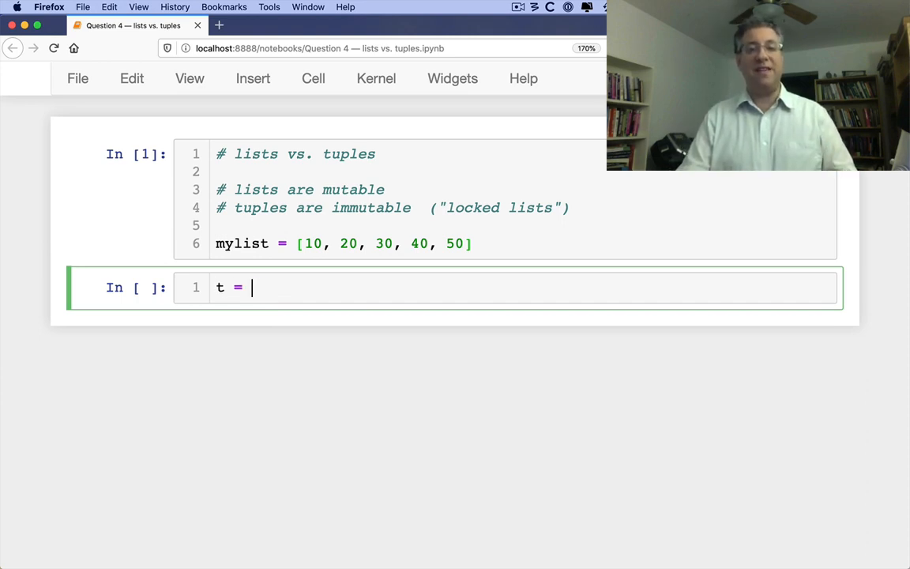
text((10, 20,30, 40, 50)
text(t.)
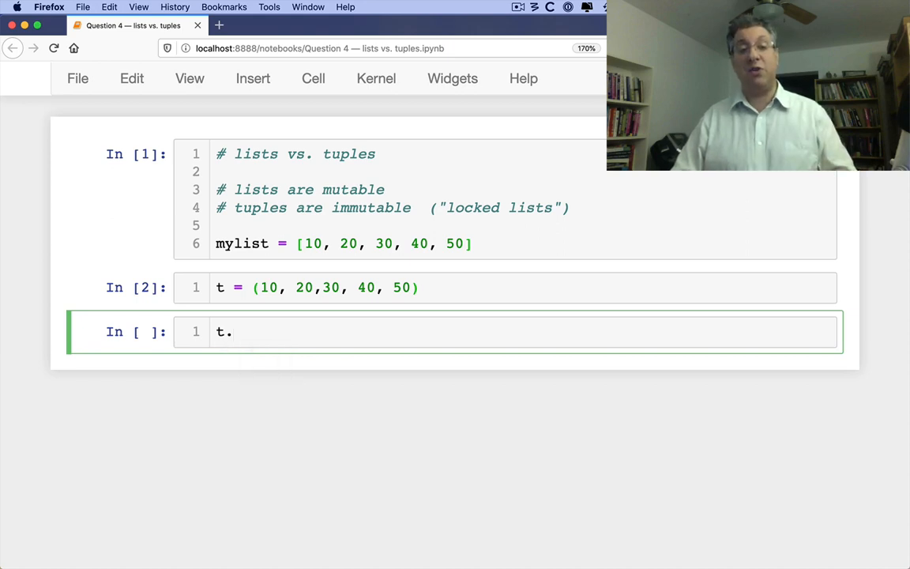
key(backspace)
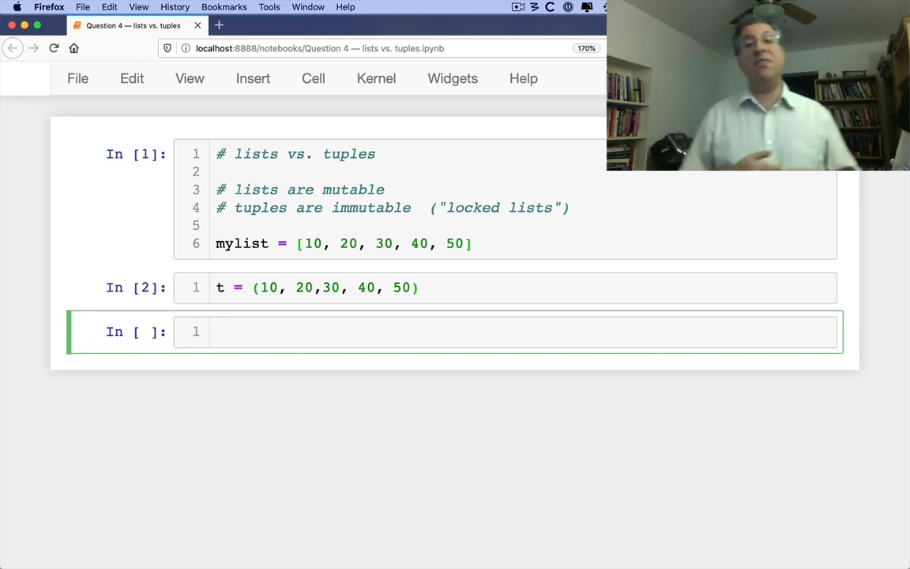
- Run for loops printing the items of mylist and t on one line with end=' '
text(for on)
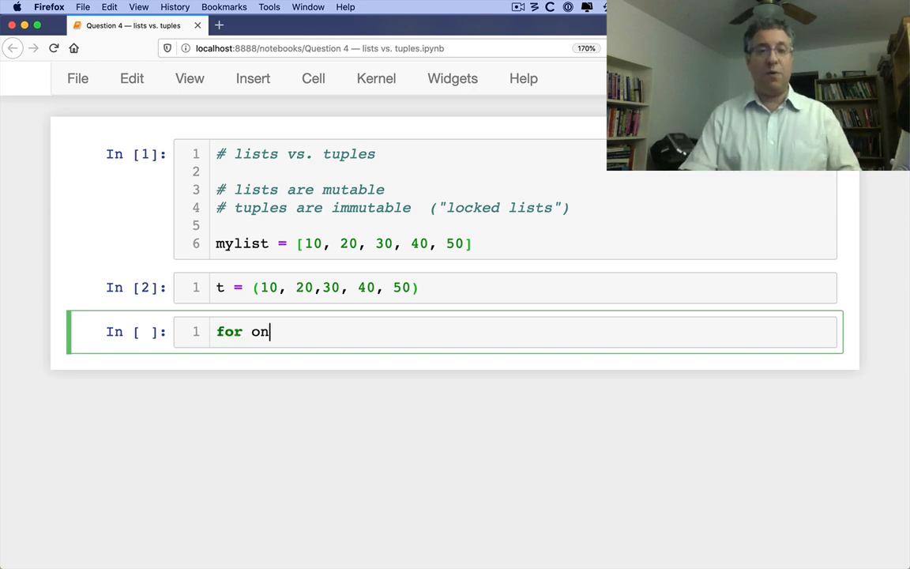
text(e_item in mylist:)
text(print(one_item.end )
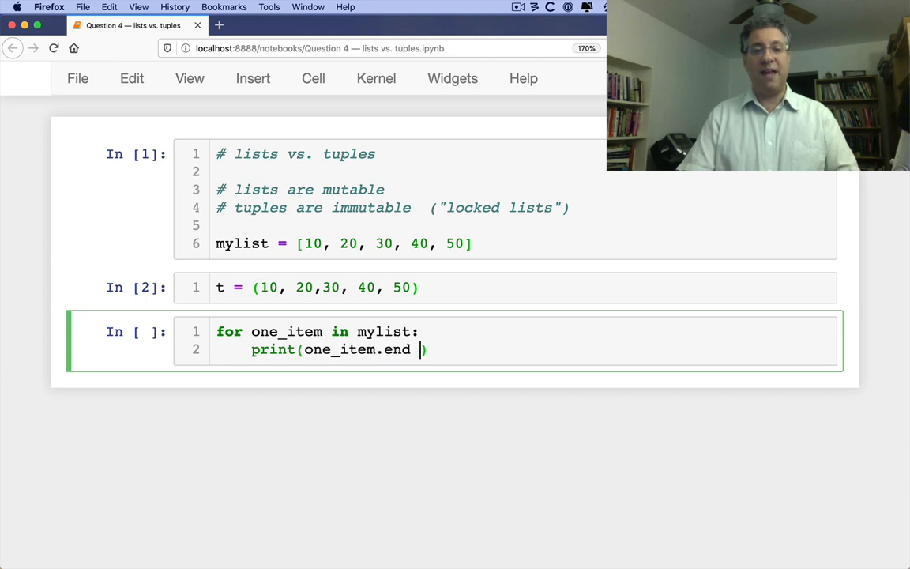
text(, end=' ')
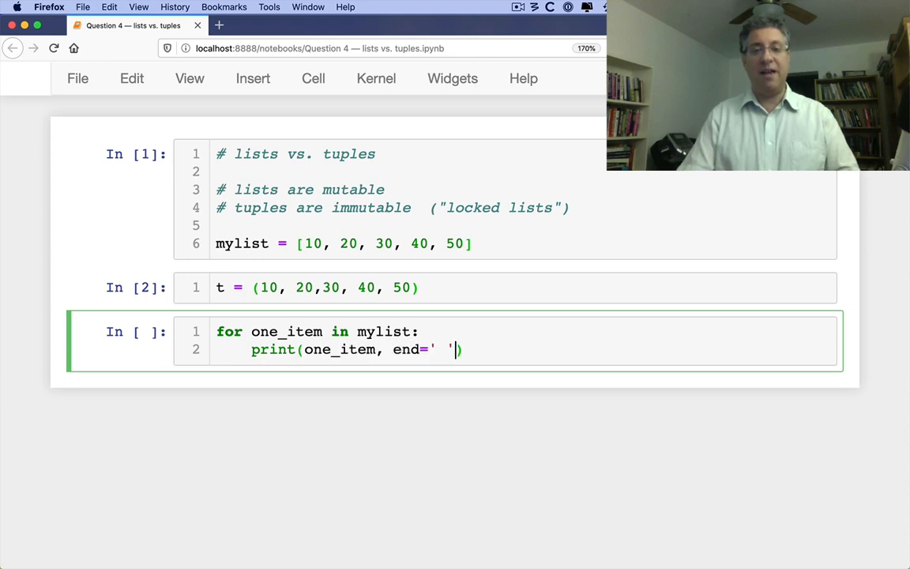
key(shift+return)
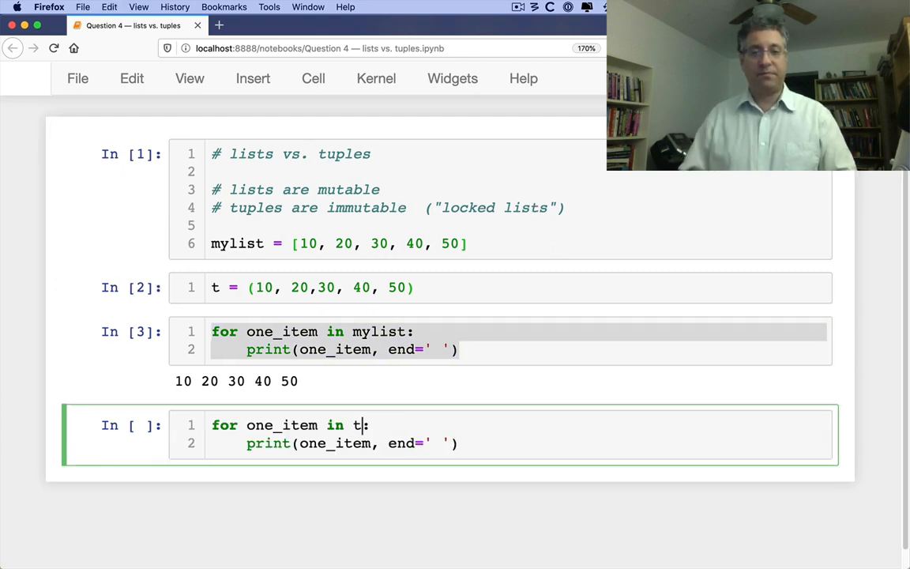
key(shift+enter)
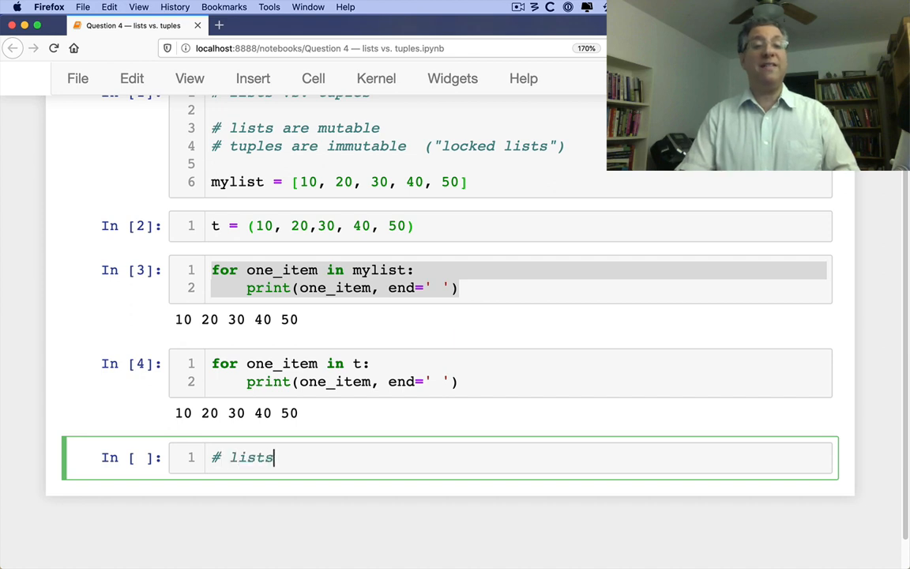
- Run a comment cell of shared traits: iterable, "in" search, count/index methods, indexing and slices with []
text(and tuple)
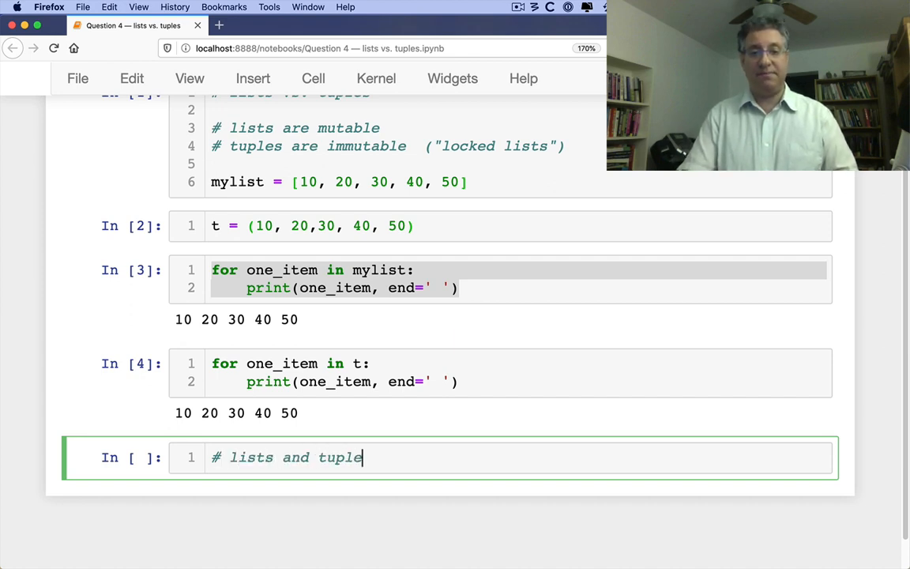
text(are the s)
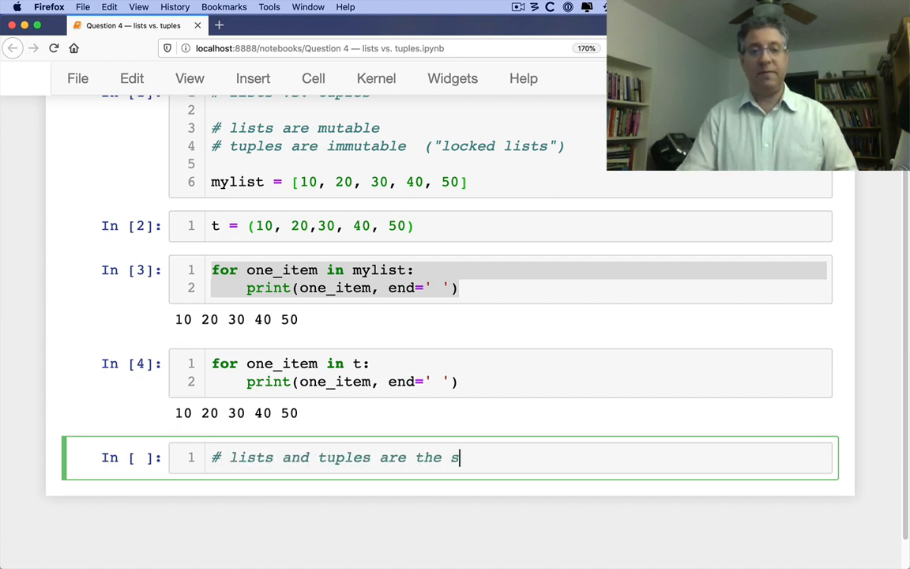
text(ame:)
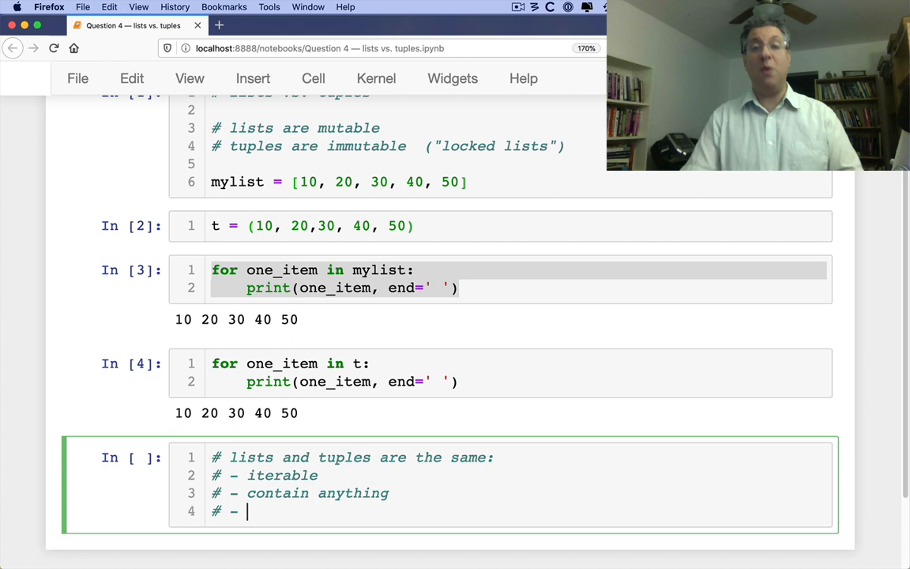
text(use "in" to se)
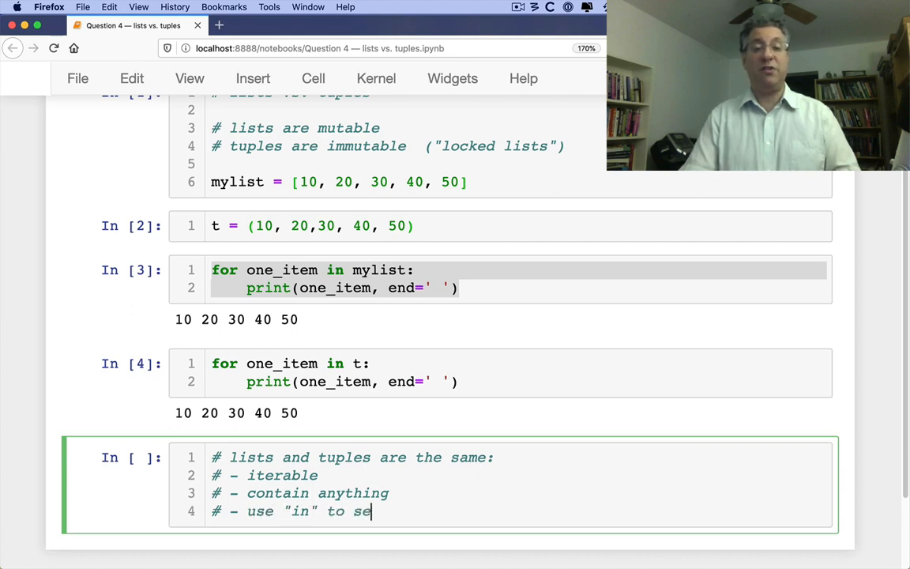
text(arch)
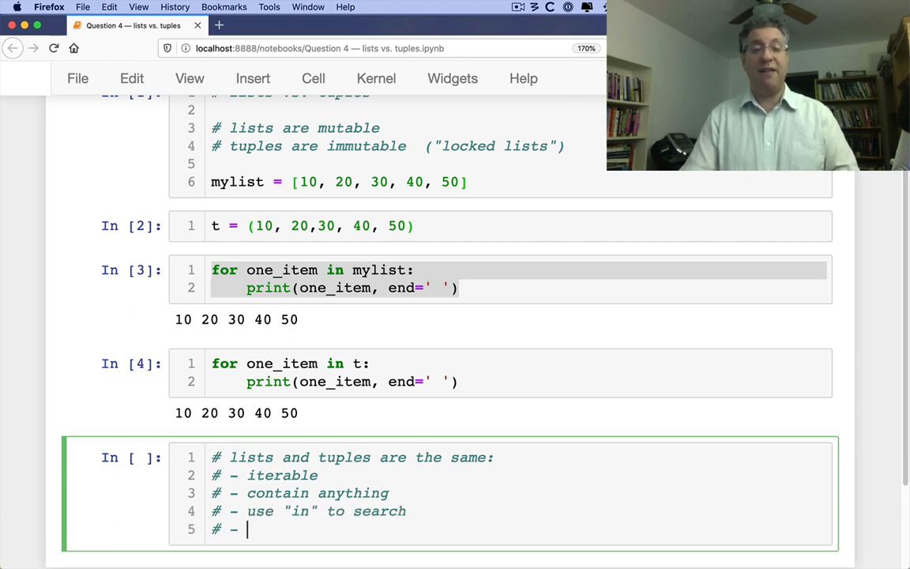
text(both have "count" and)
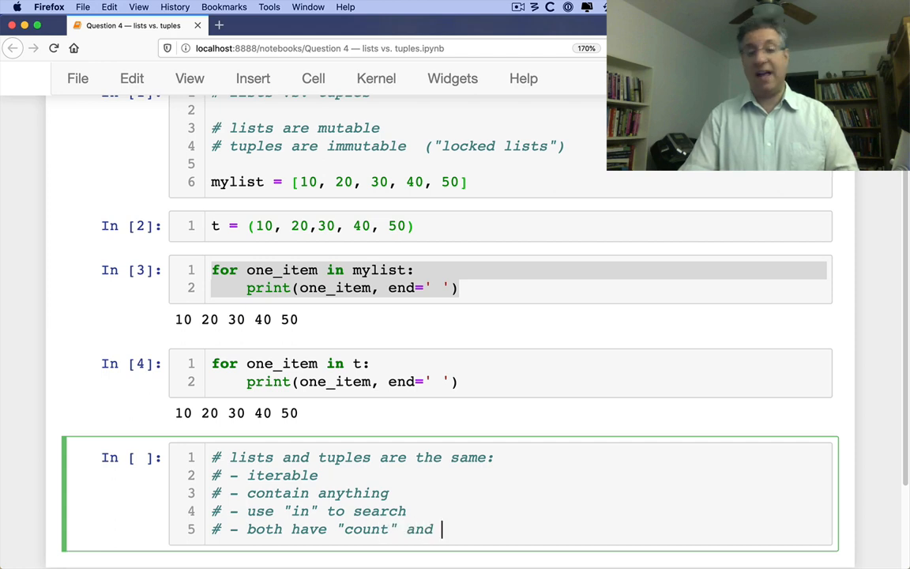
text("index")
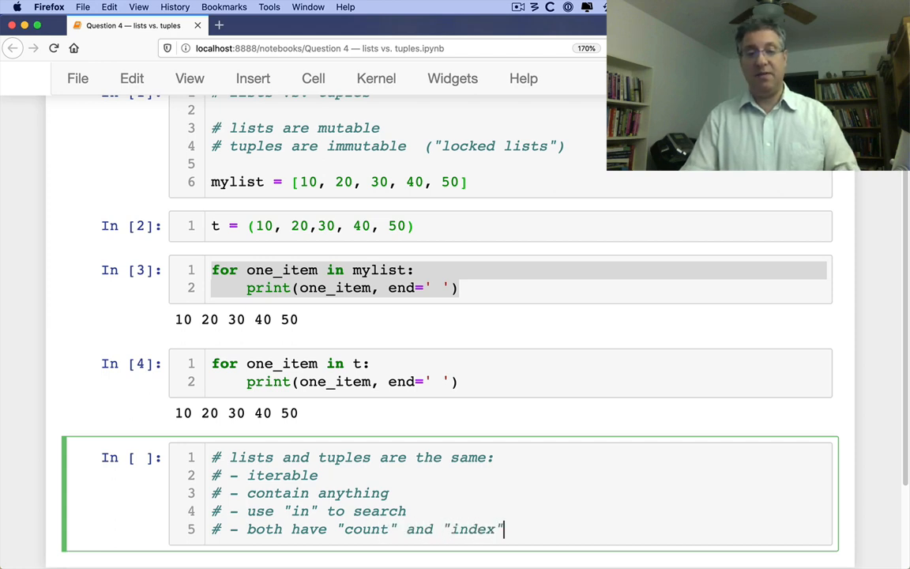
text(methods)
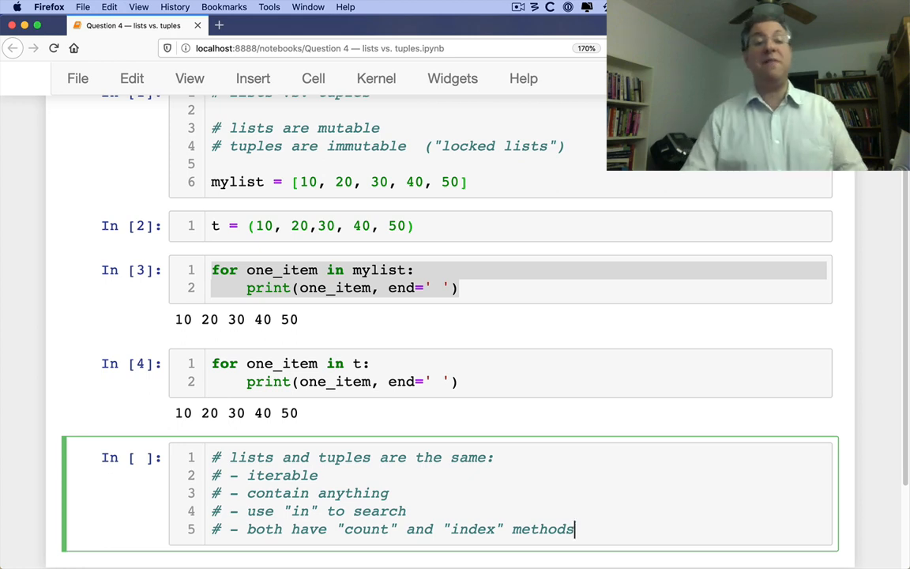
key(Return)
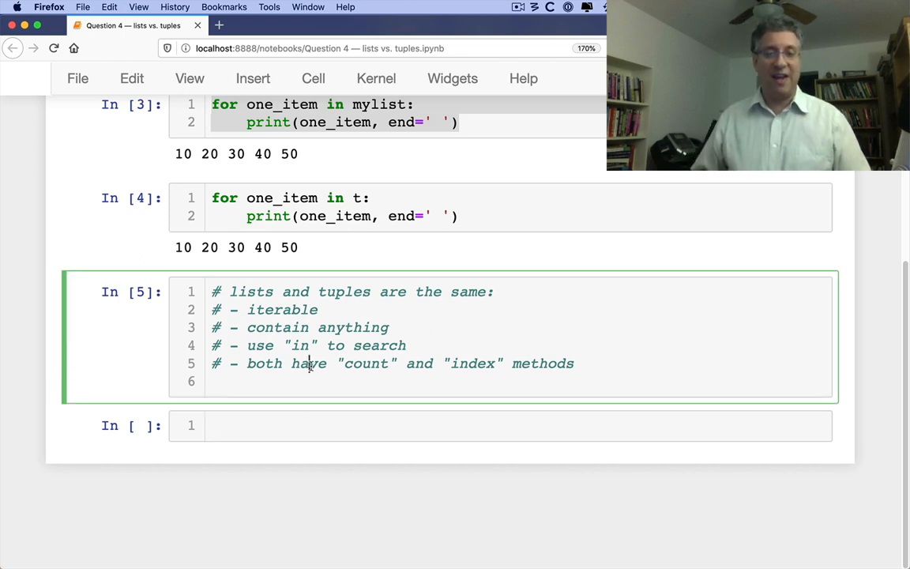
text(# - index)
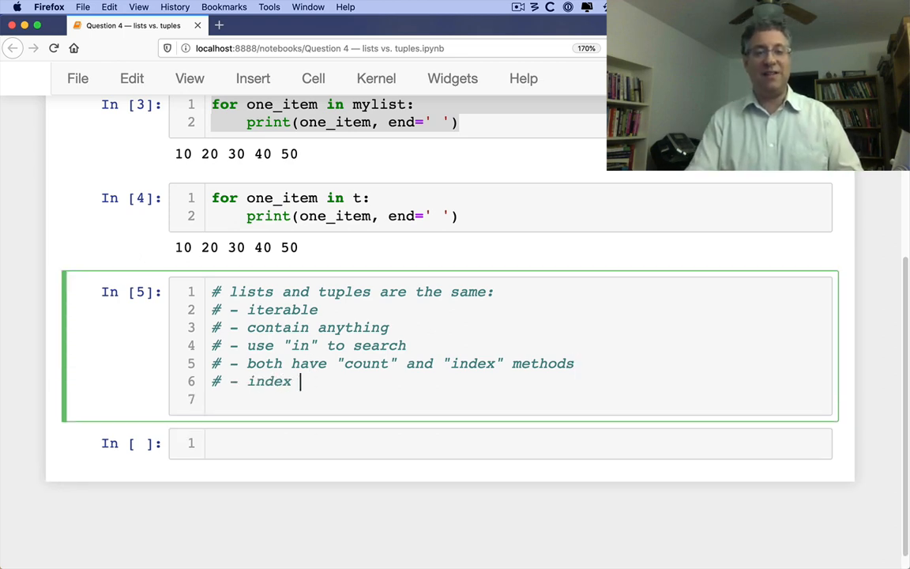
text(and slices with [])
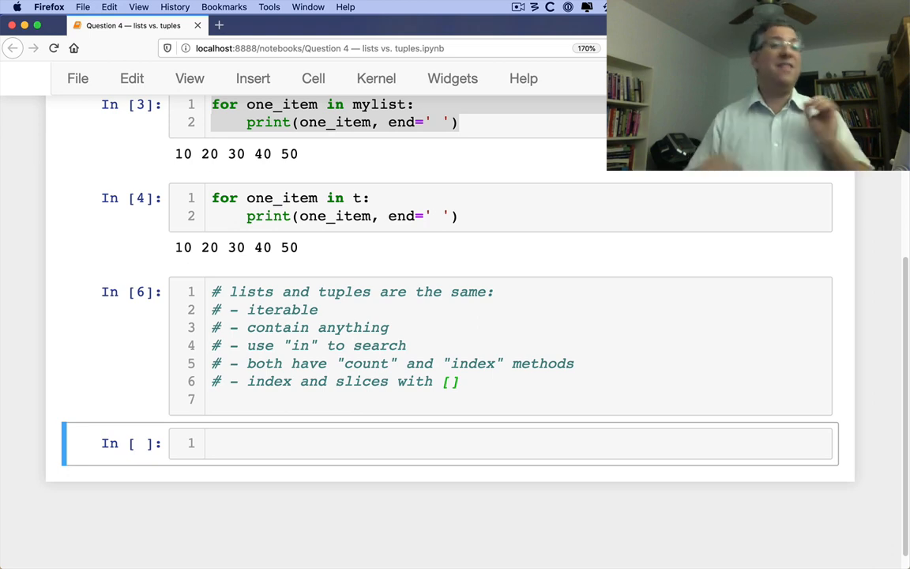
- Run a comment cell: lists for sequences of THE SAME TYPE, tuples for DIFFERENT types
click(305, 443)
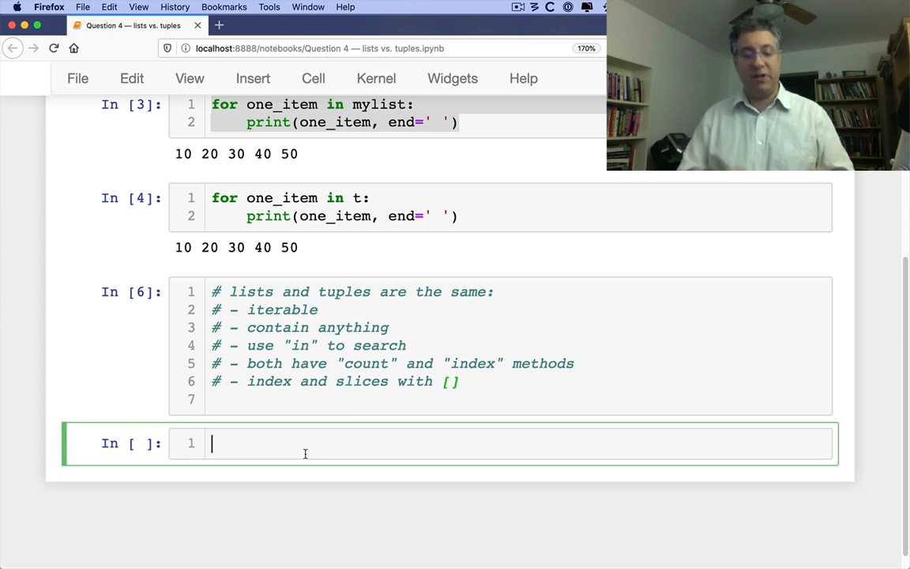
text(# lists are f)
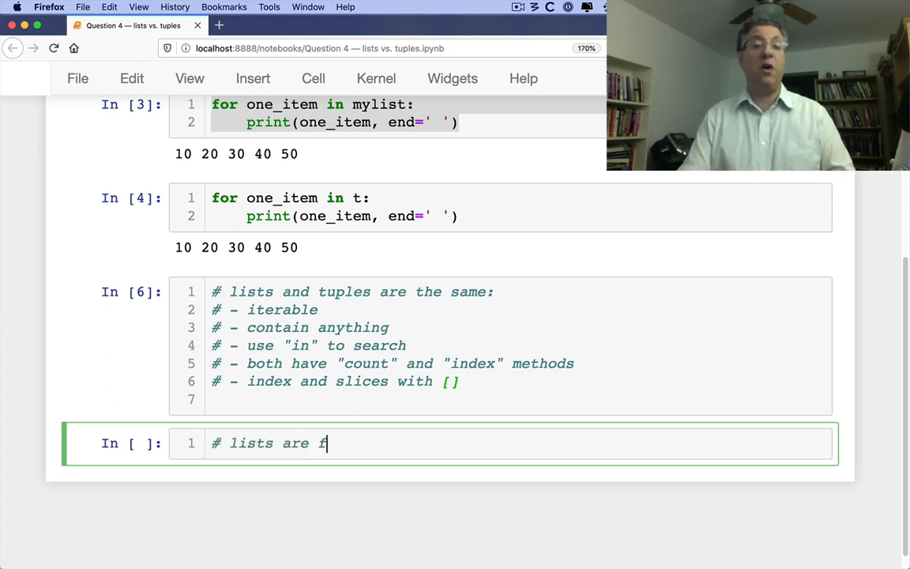
text(or sequences of)
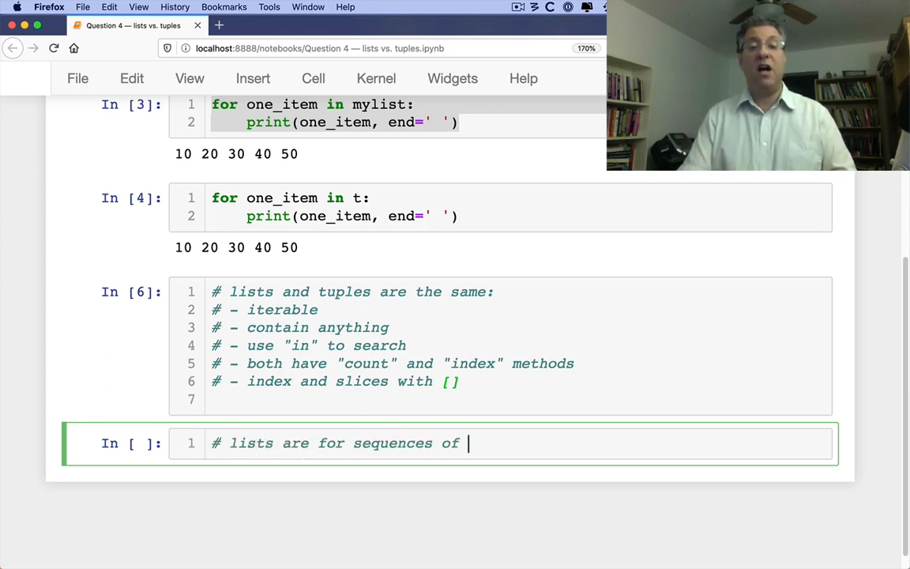
text(THE SA)
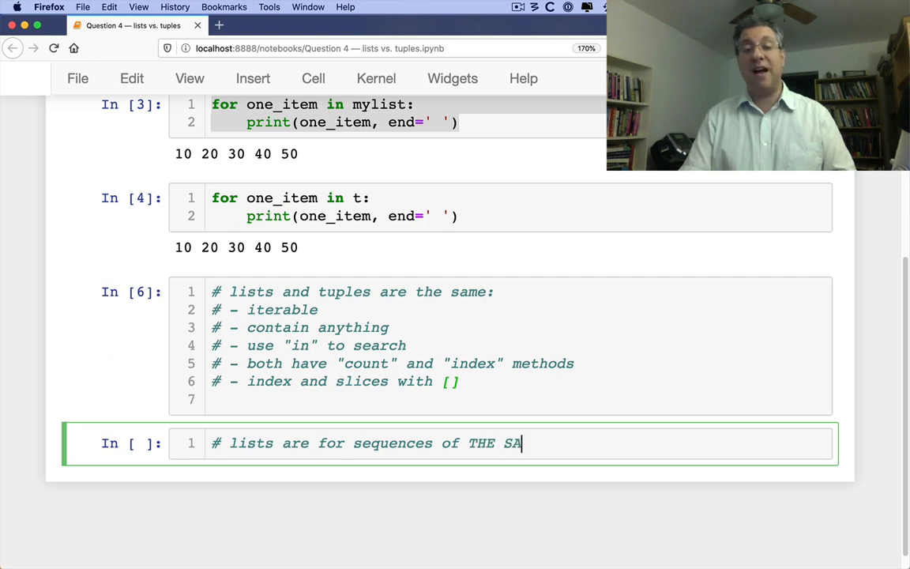
text(ME TYPE)
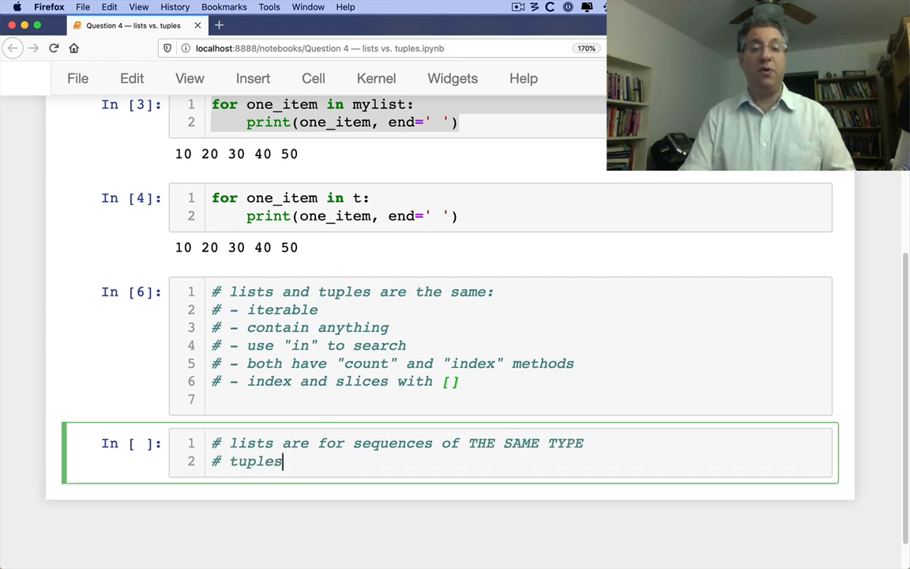
text(are for s)
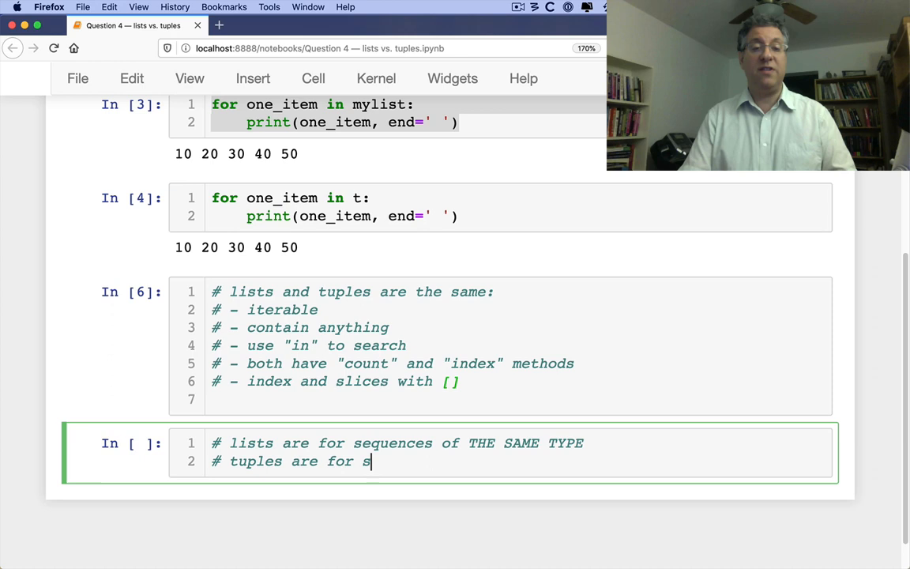
text(equences of DIFFERE)
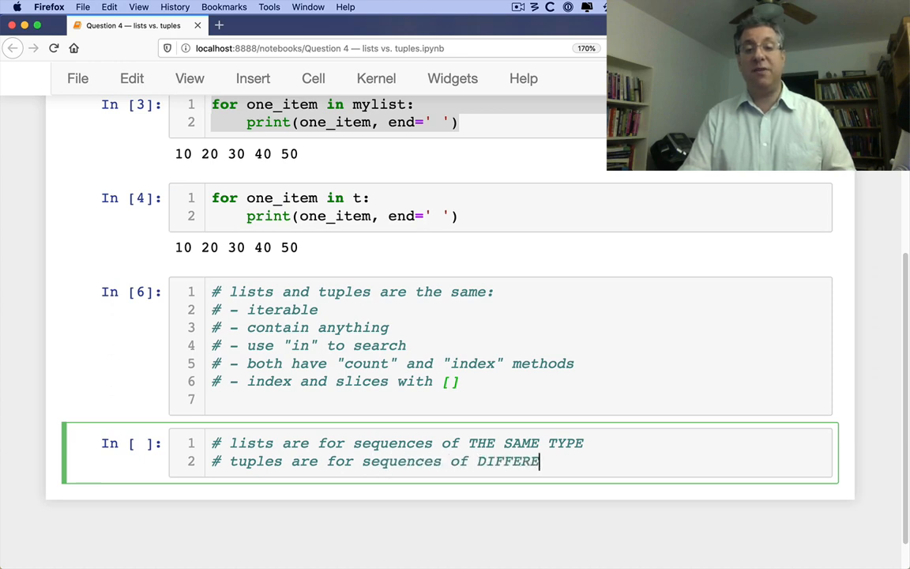
key(shift+Return)
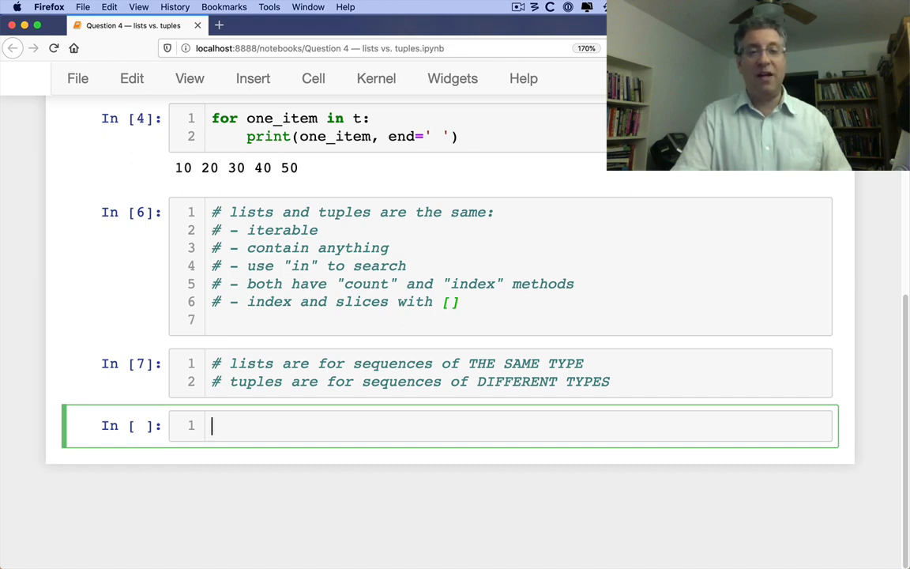
- Write a '# list of:' comment with bullets for files, integers, filenames and strings
text(# list of)
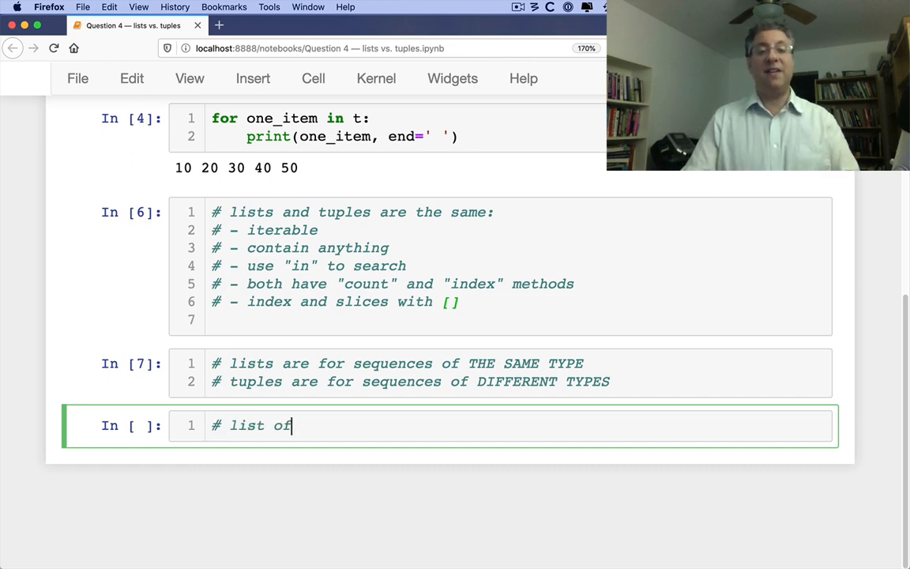
text(:)
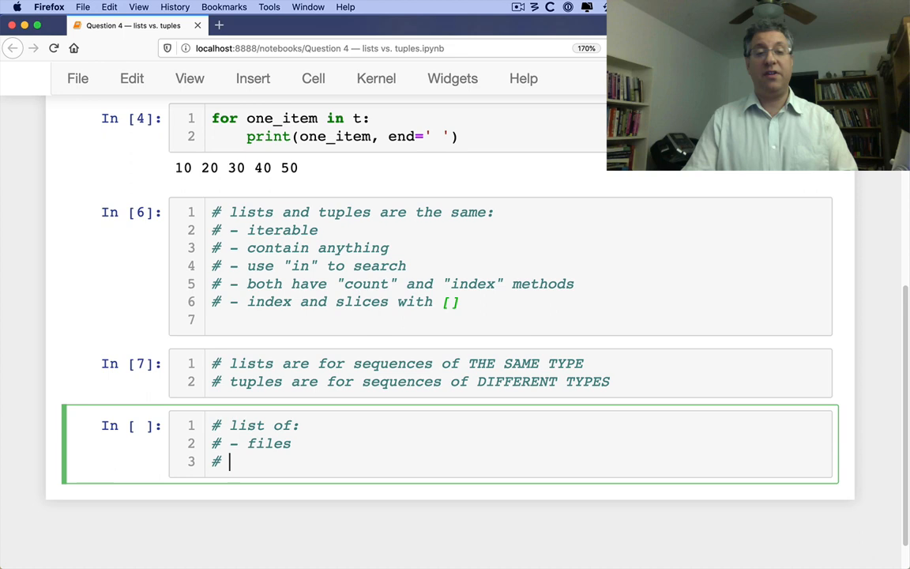
text(integers)
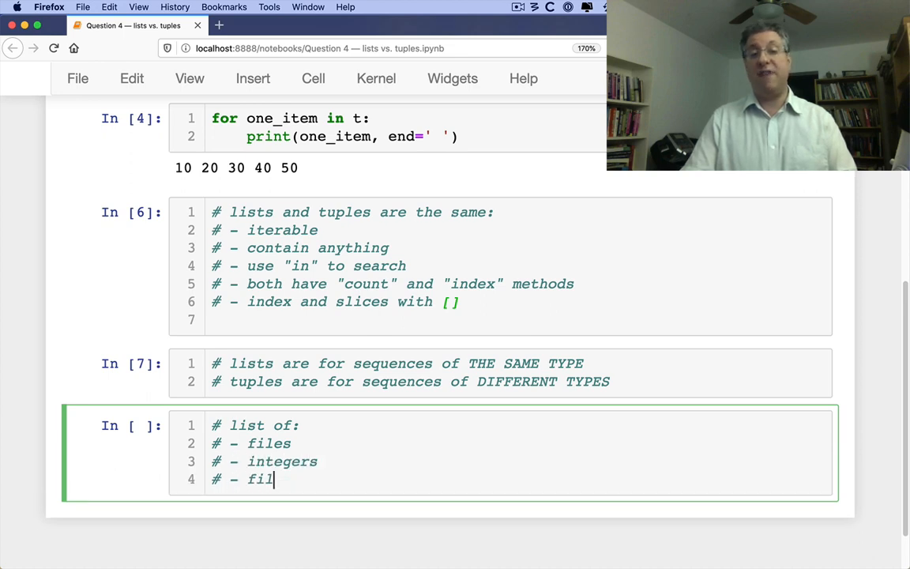
text(enames)
text(# - strings)
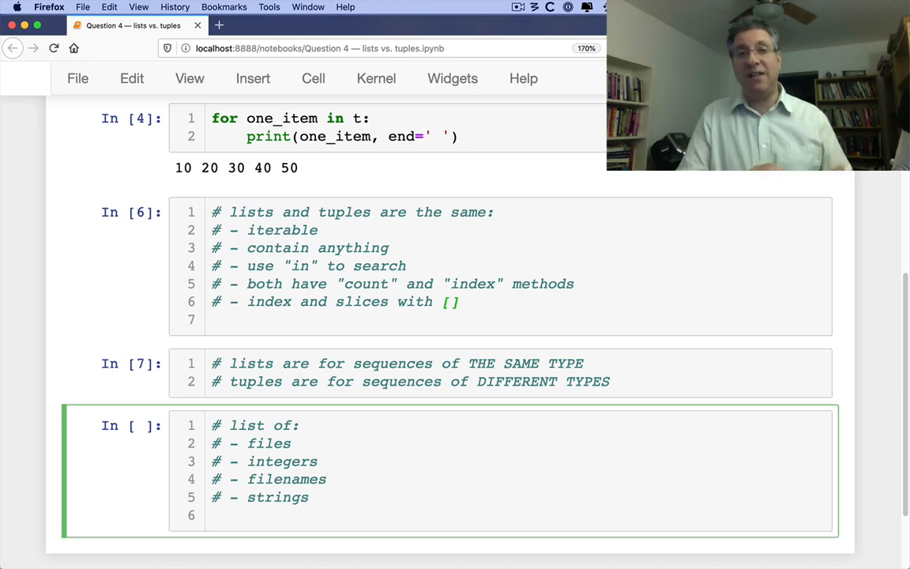
- Add the comment that tuples are used for structs / records
text(#)
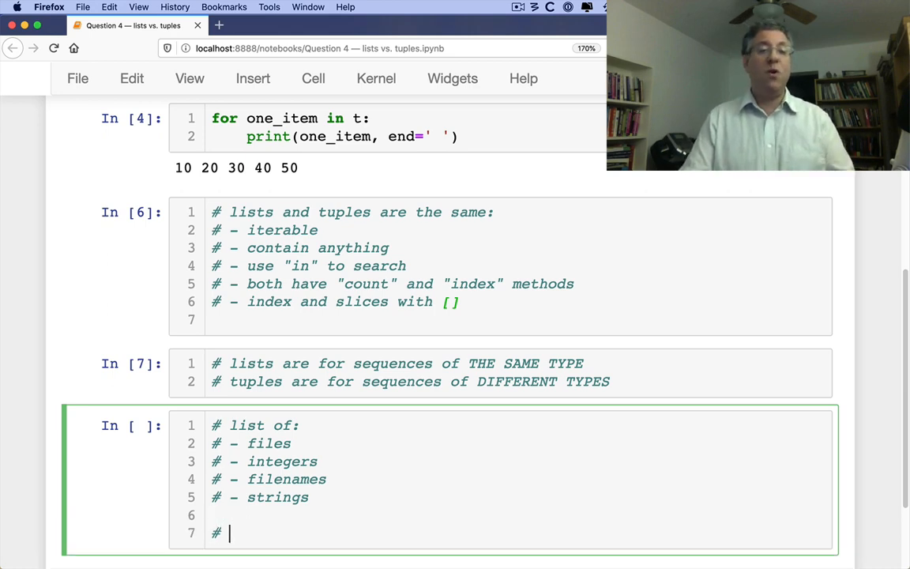
text(tuples are used for st)
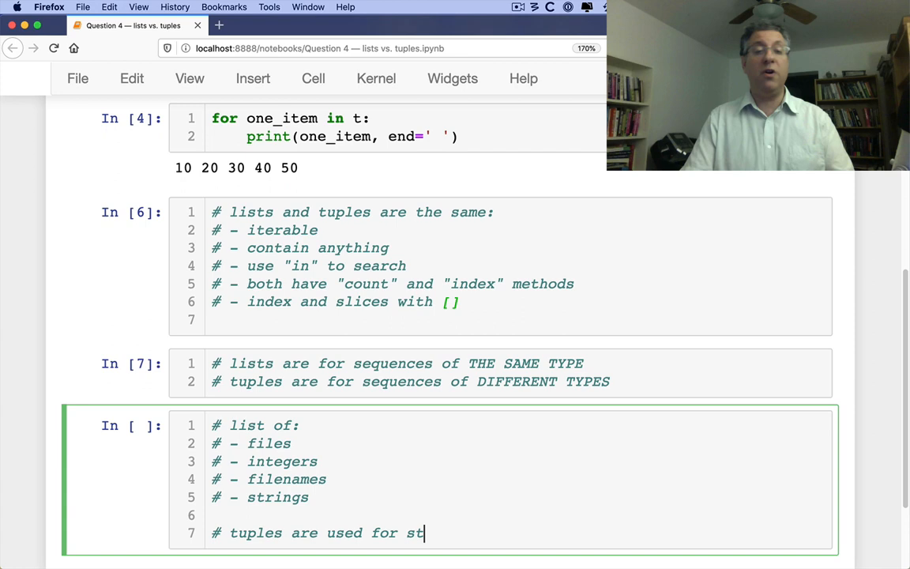
text(ructs /)
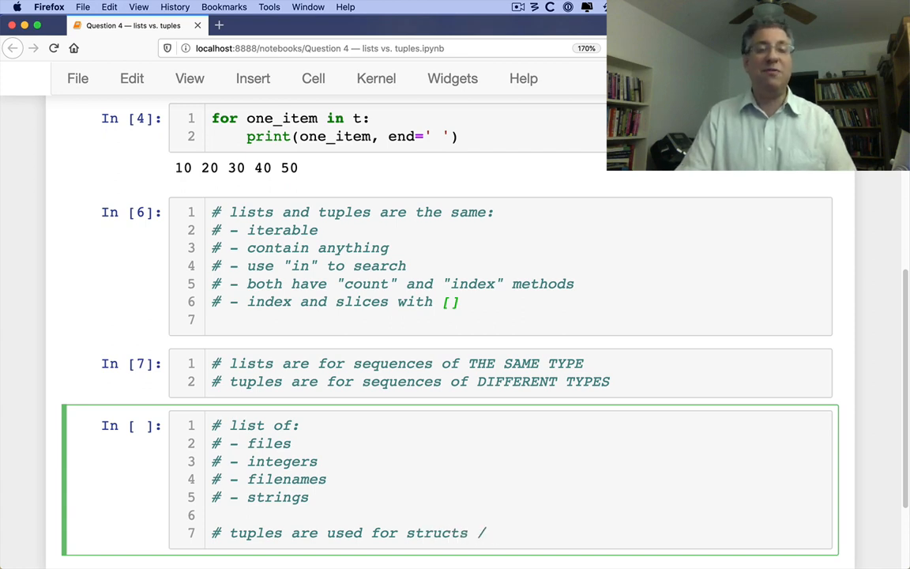
text(recor)
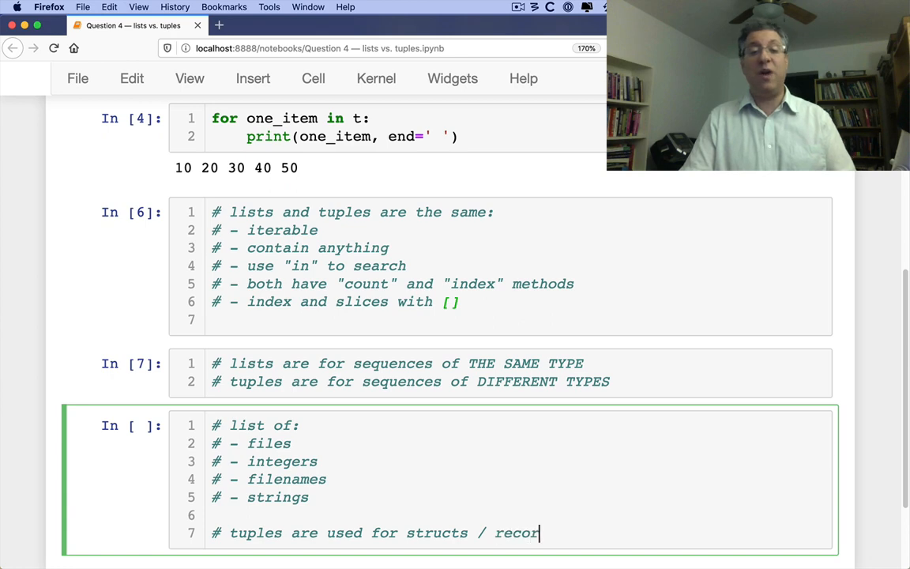
key(Return)
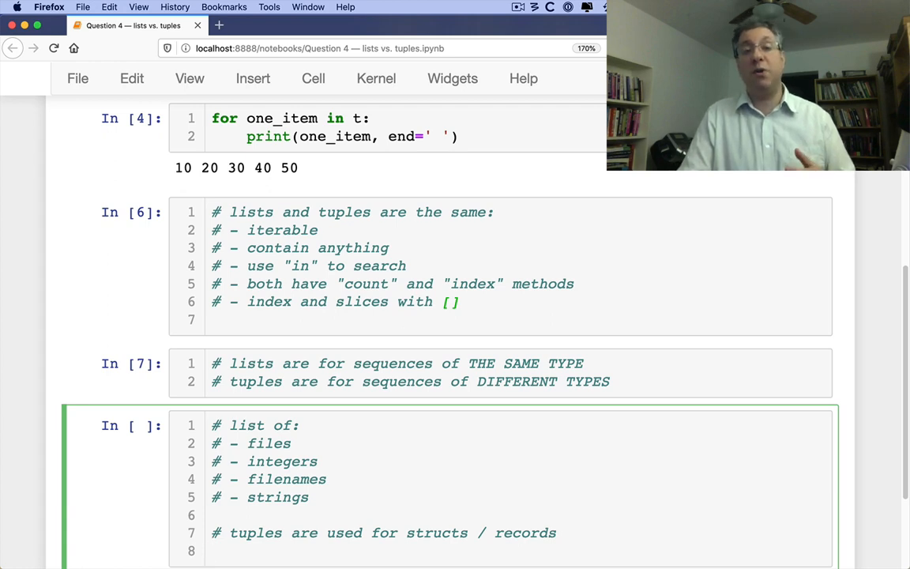
text(p = ('Reuven)
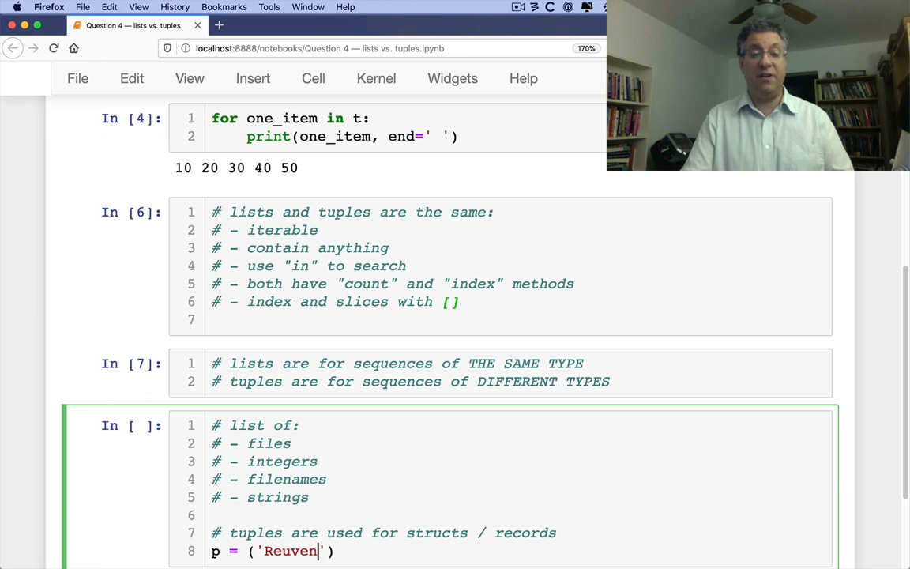
- Complete the record tuple p = ('Reuven', 'Lerner', 46) and run the cell
text(, 'Lerner', 46)
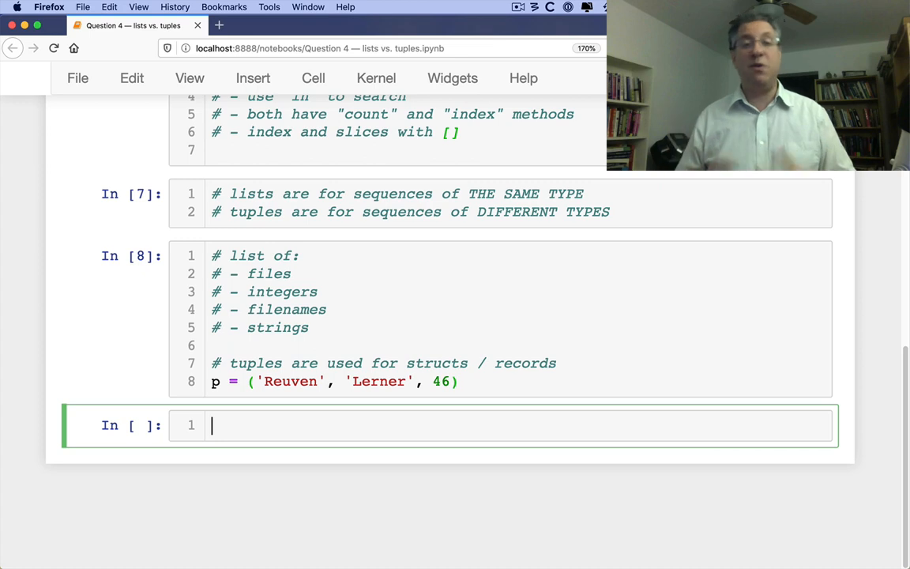
- Define d = {'a':1, 'b':2, 'c':3} and run list(d.items()) to show key–value tuples
text(d = {})
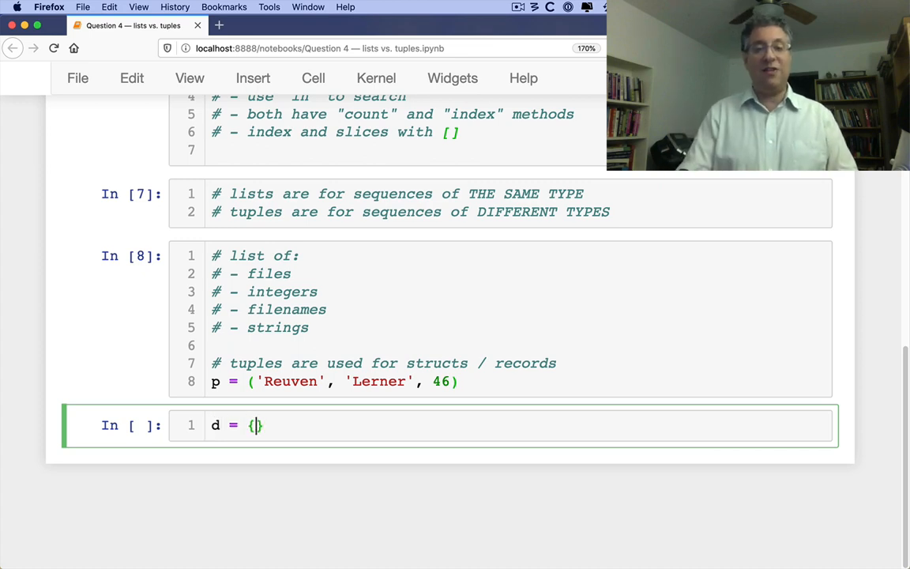
text('a':1, 'b':2, 'c':3)
text(d.)
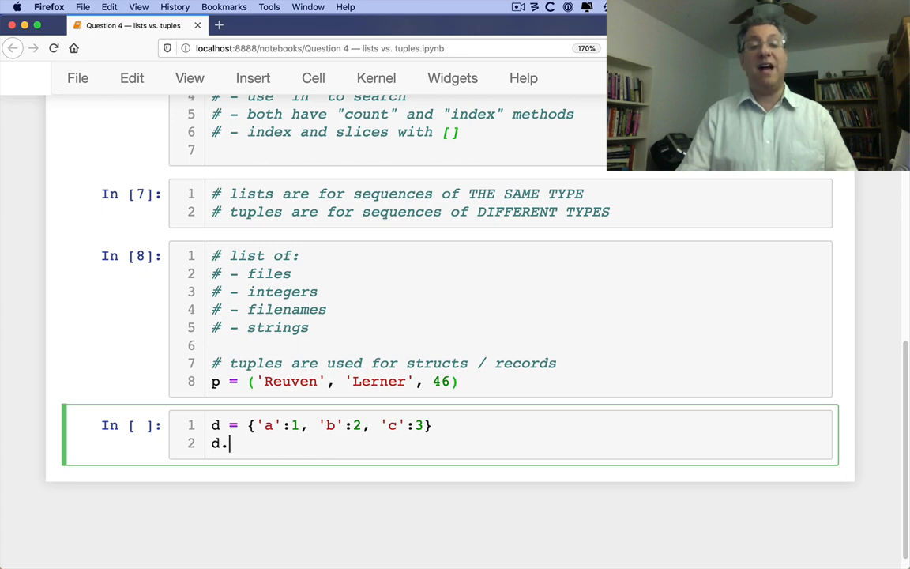
text(items())
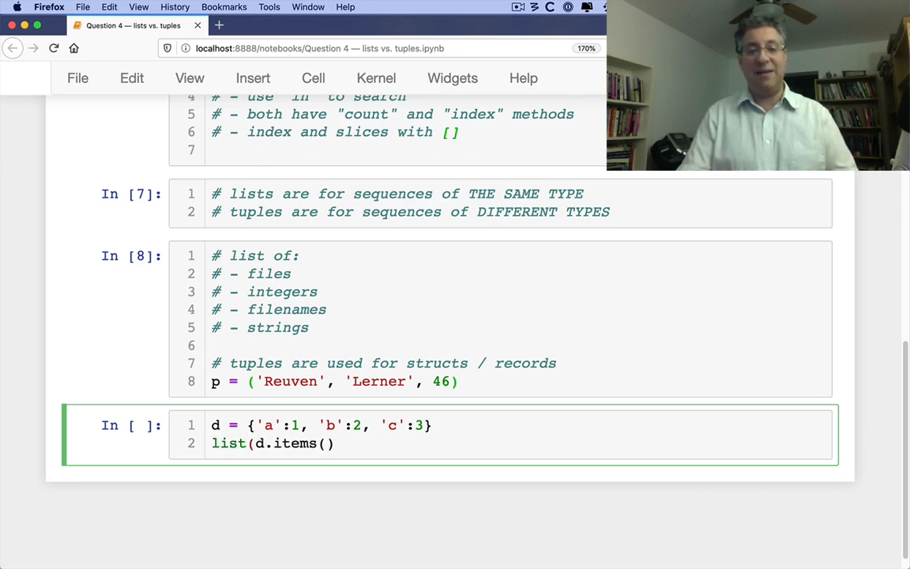
key(shift+Return)
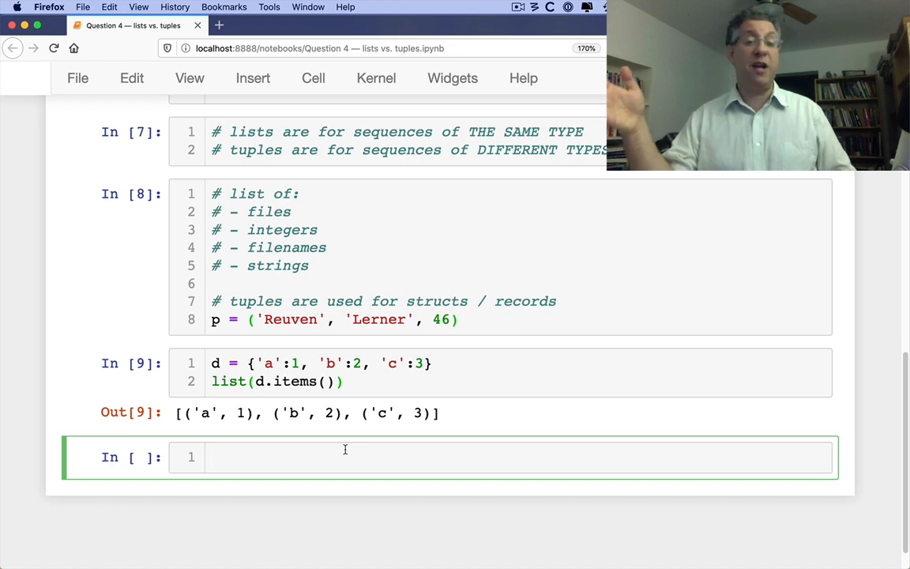
click(344, 457)
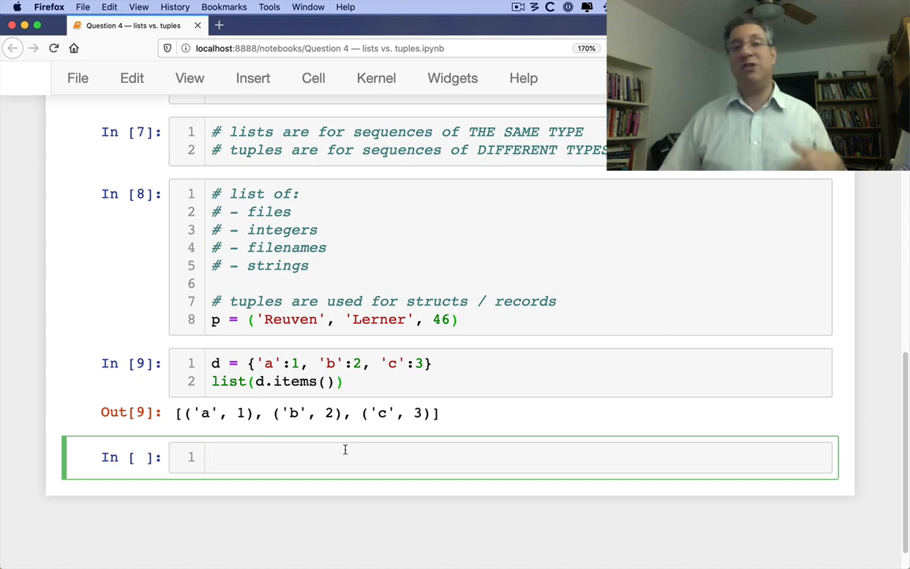
click(344, 457)
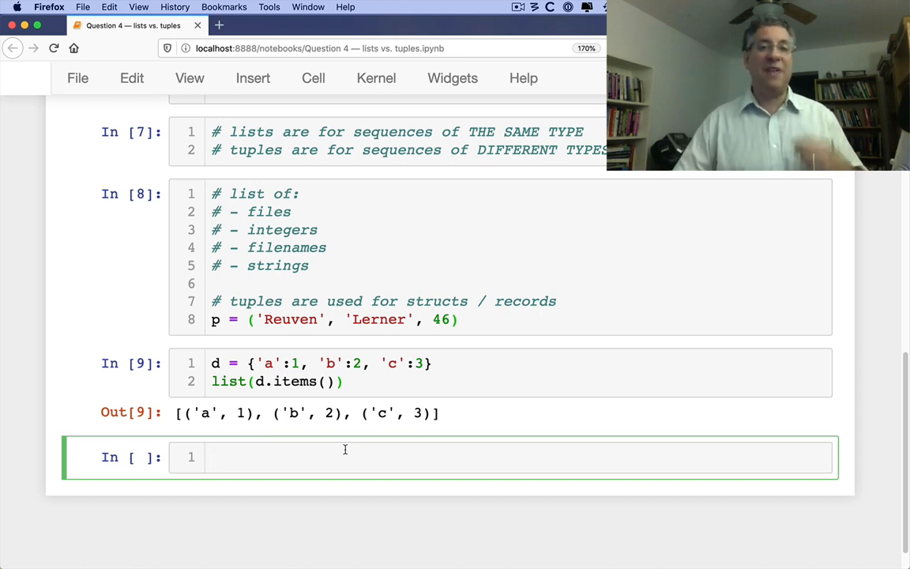
- Create t = ([10, 20, 30], [40, 50, 60]), display t and t[0], and begin t[0].append(
text(t = ())
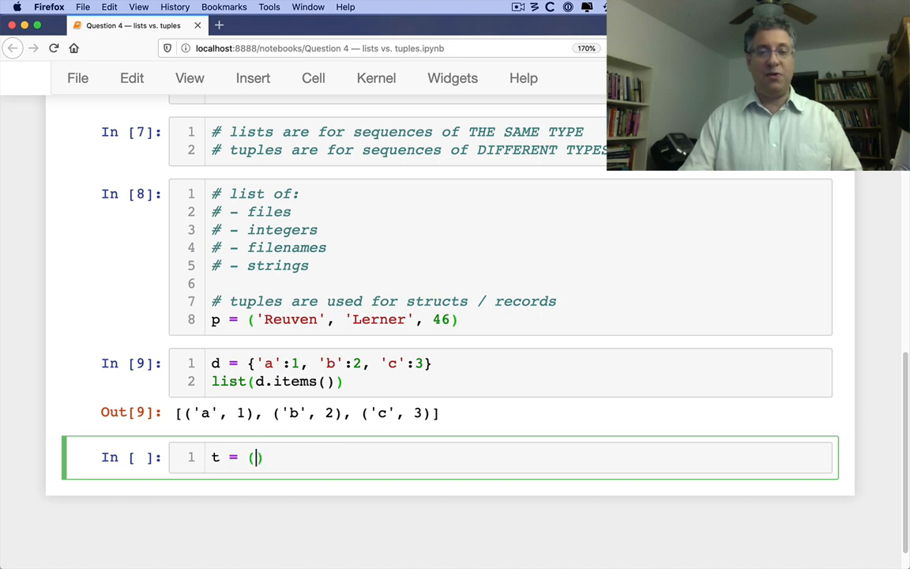
text([10, 20, 30], [40, 50, 60)
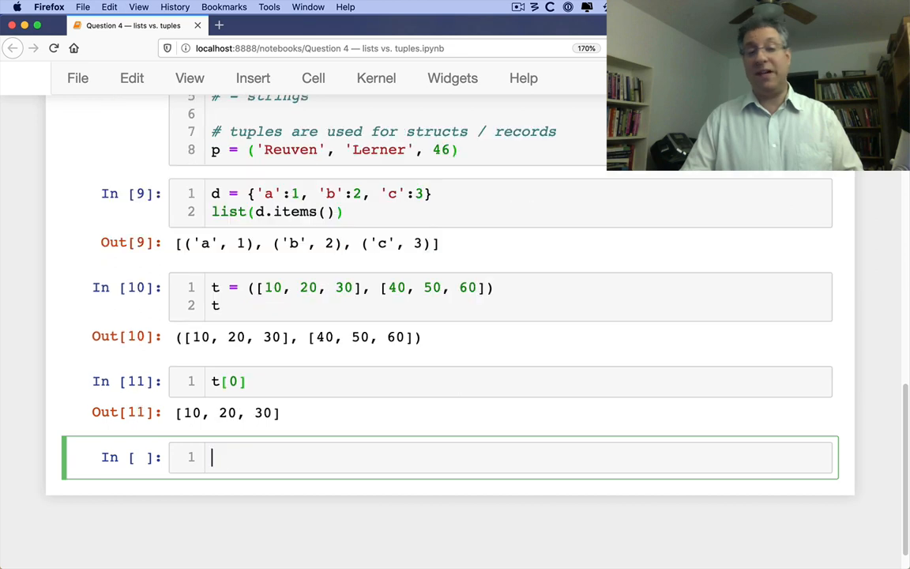
text(t[0].append()
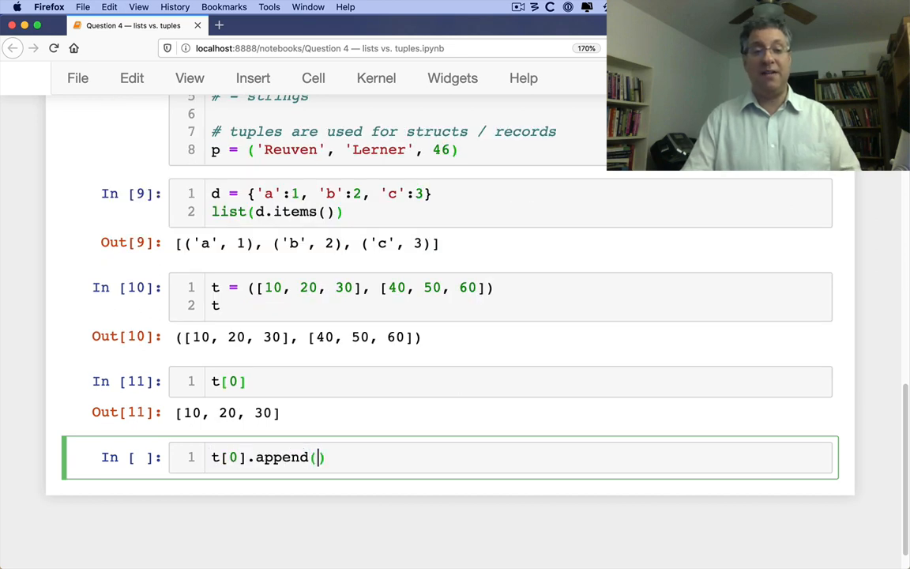